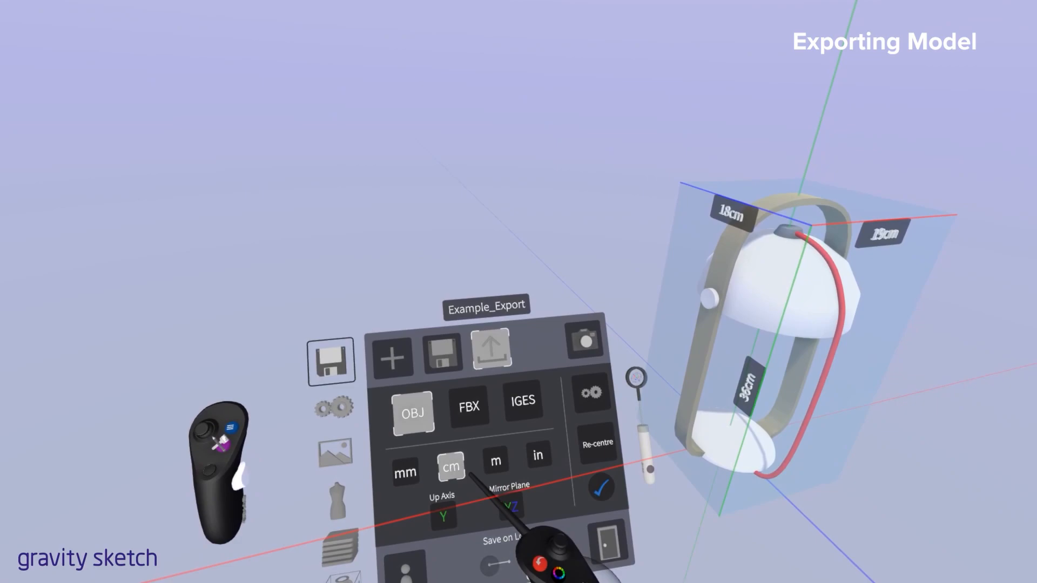
Switch the lamp's OBJ export units from centimetres to metres.
click(470, 460)
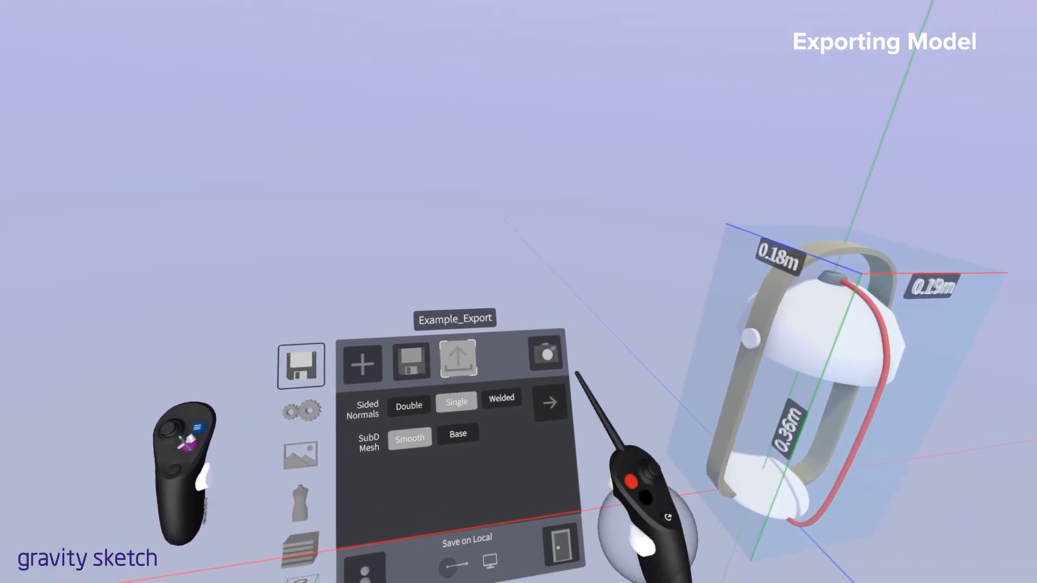
click(457, 358)
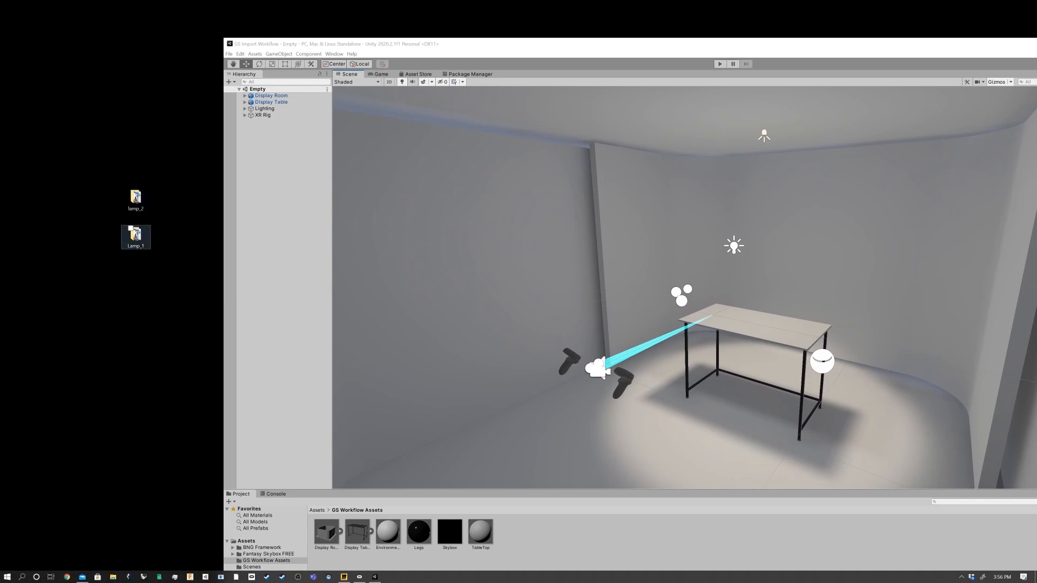
Import lamp_2's and Lamp_1's .obj and .mtl files into the GS Workflow Assets folder.
click(135, 199)
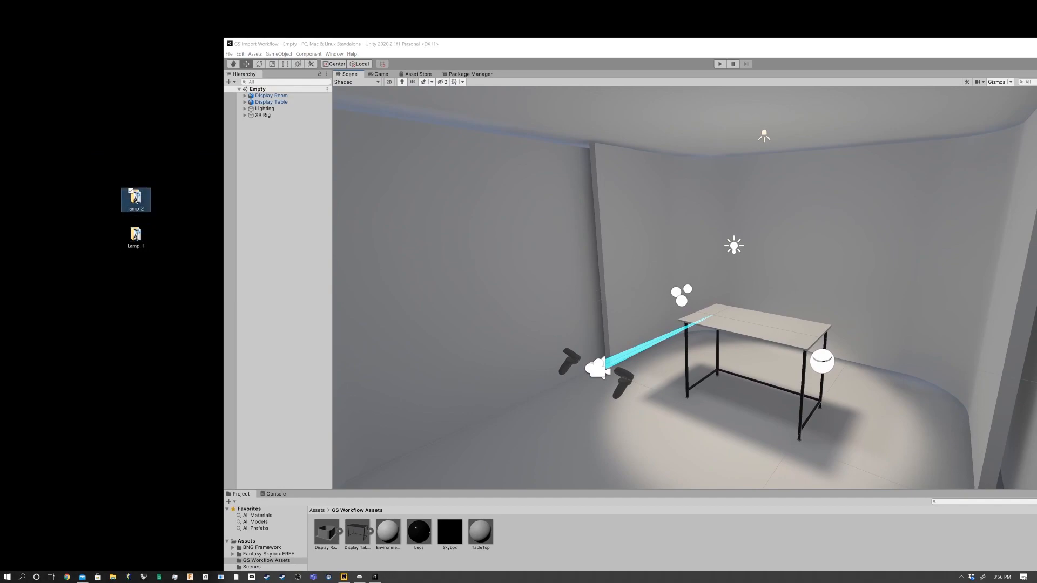
double_click(135, 198)
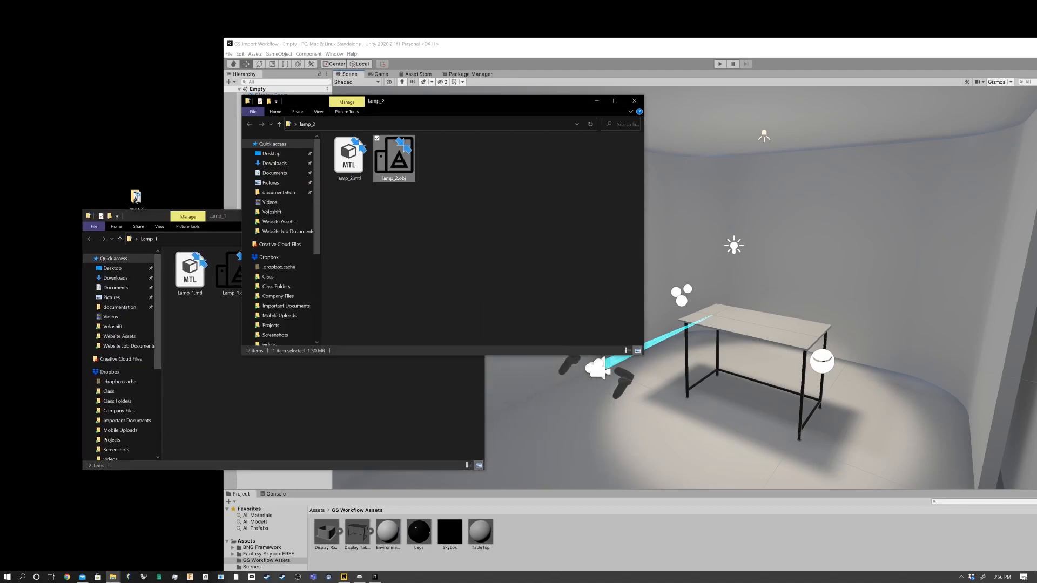
click(348, 156)
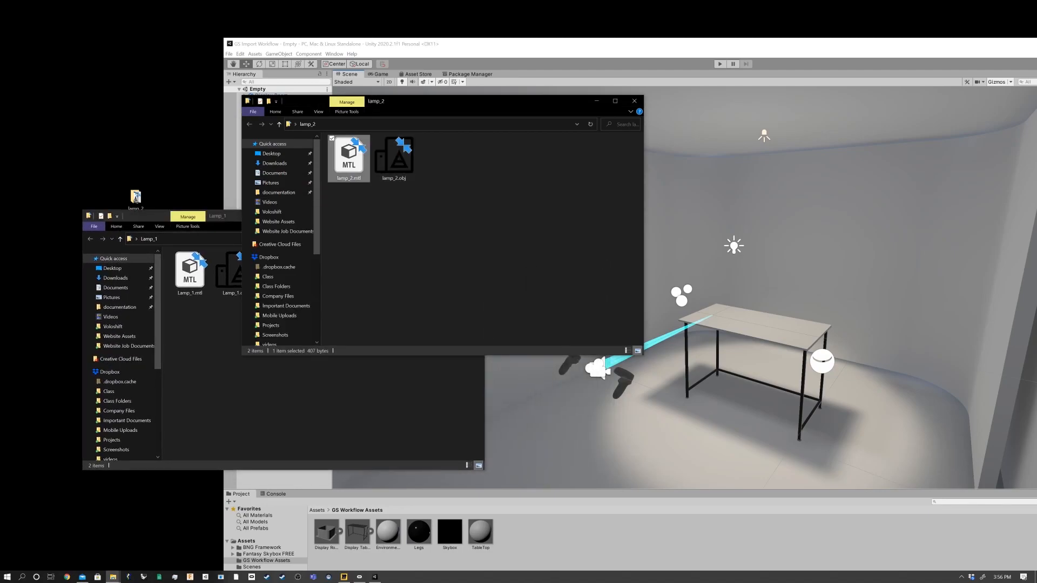
click(394, 157)
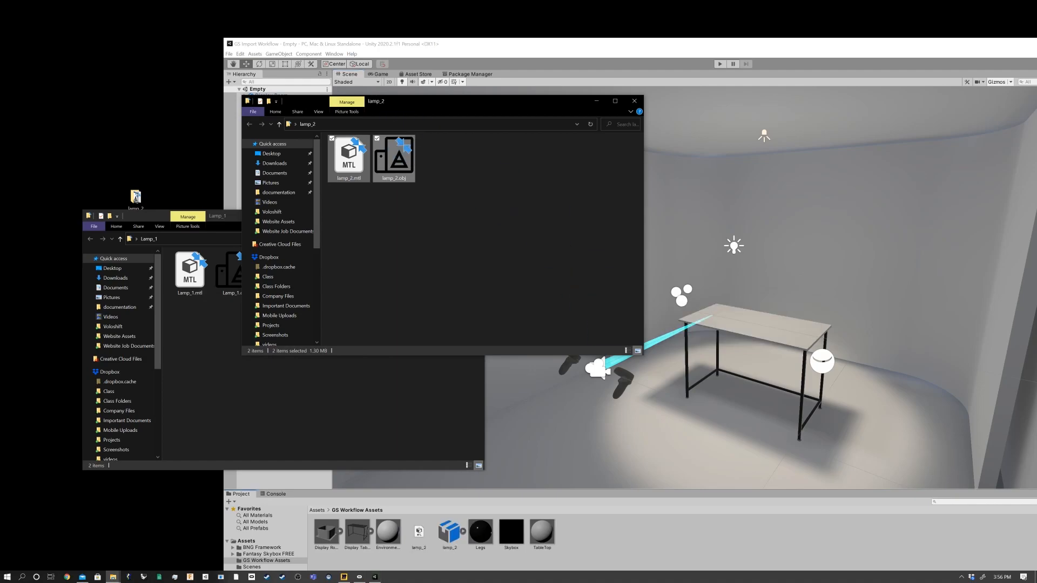
mouse_move(633, 101)
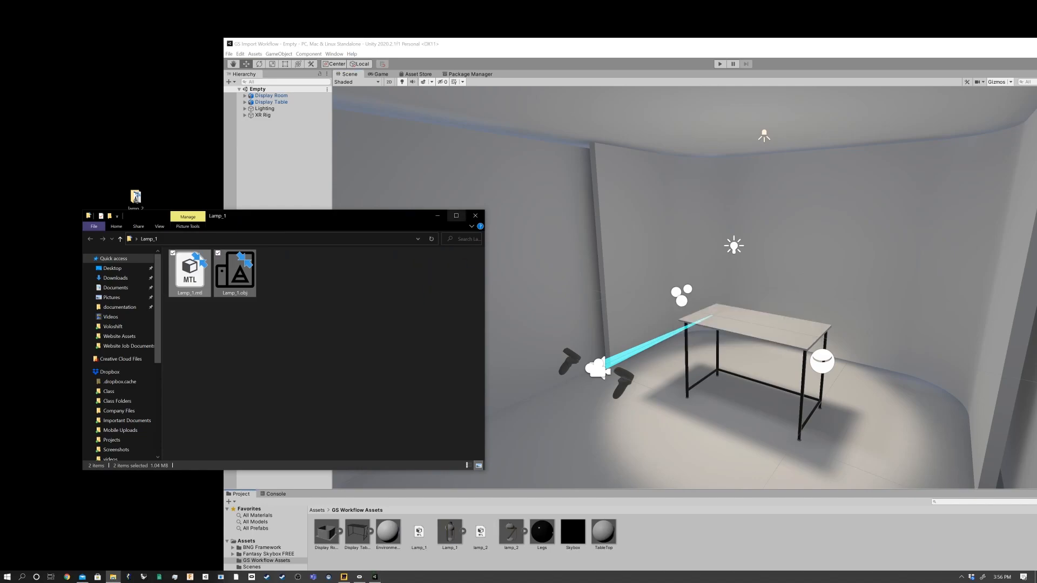
click(475, 215)
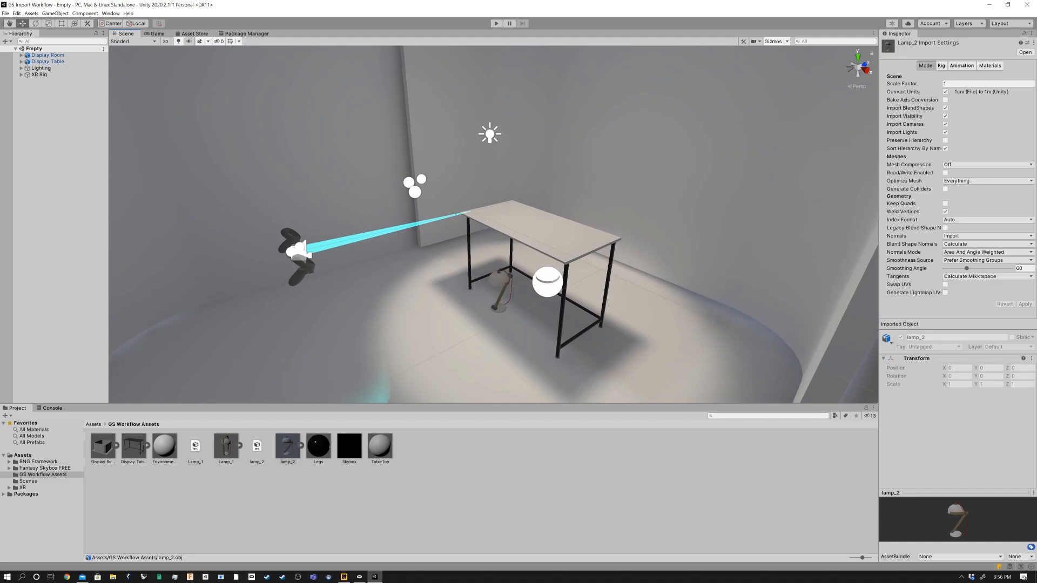
Drag lamp_2 into the scene and settle it onto the Display Table top.
click(286, 445)
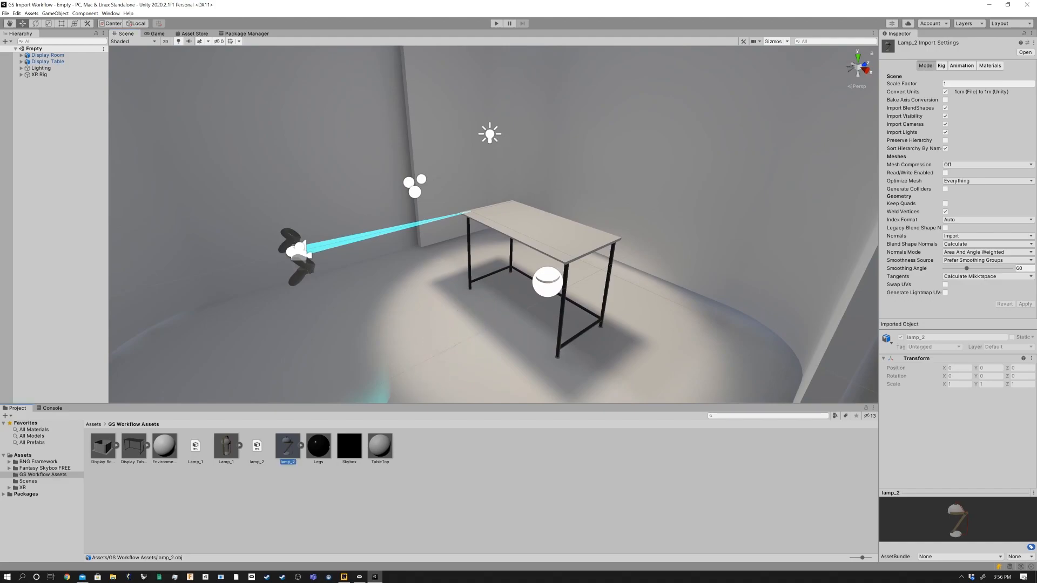
drag(286, 446, 490, 317)
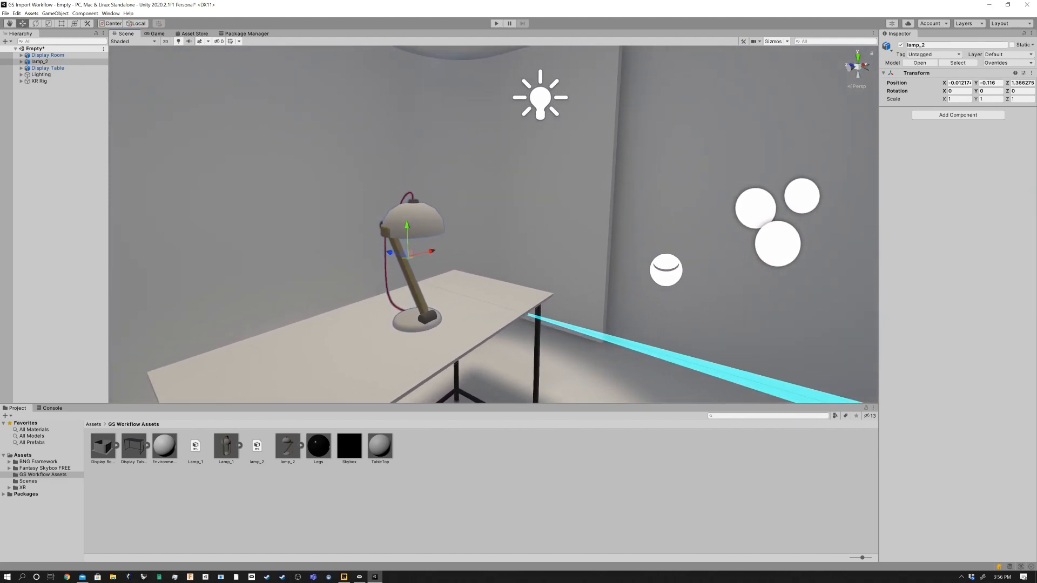
drag(406, 224, 409, 265)
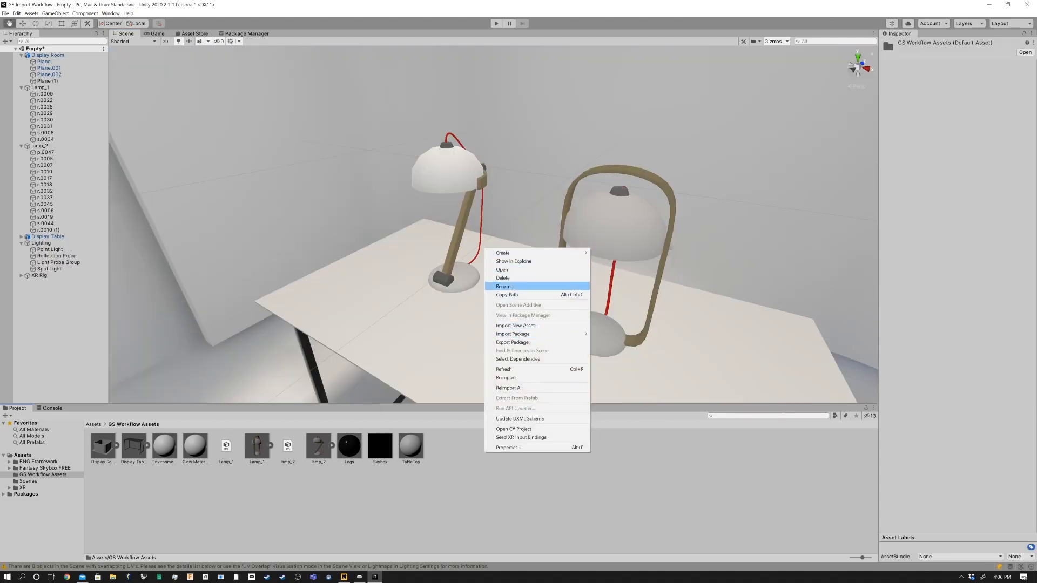
mouse_move(522, 253)
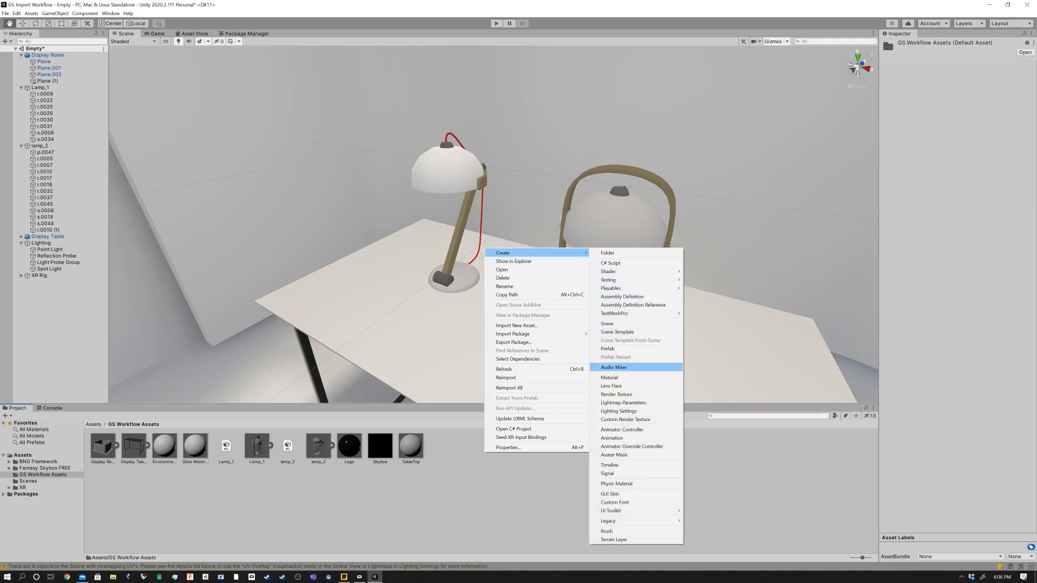
Create a Wood Material tinted golden tan for the lamps' frames.
click(608, 378)
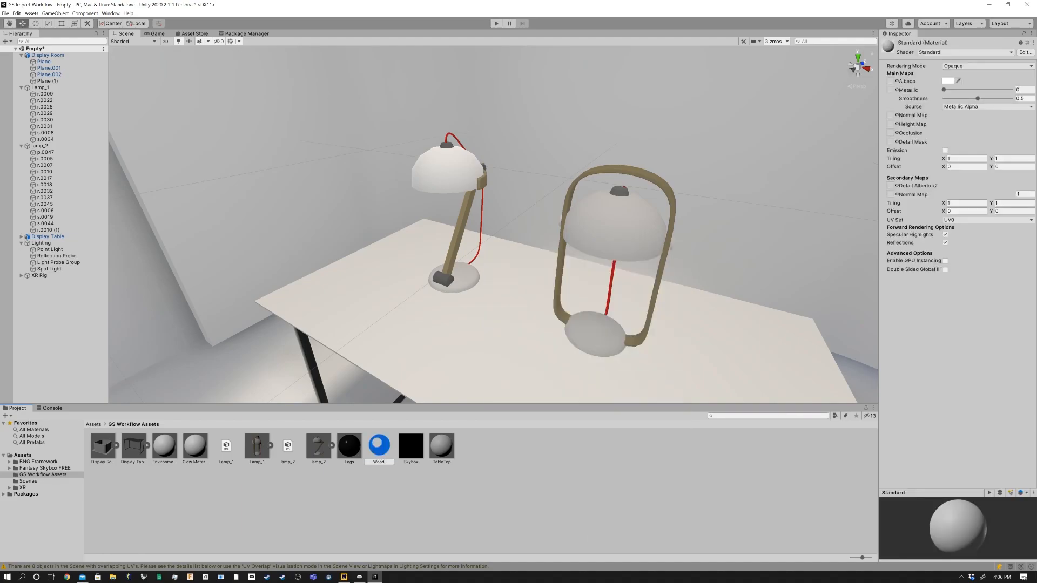
click(441, 445)
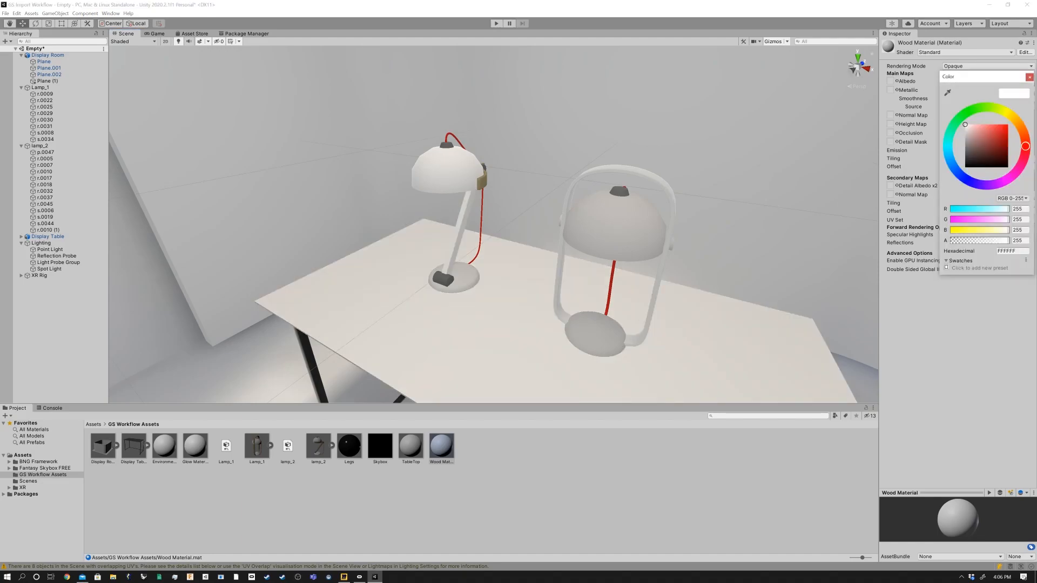
click(1017, 123)
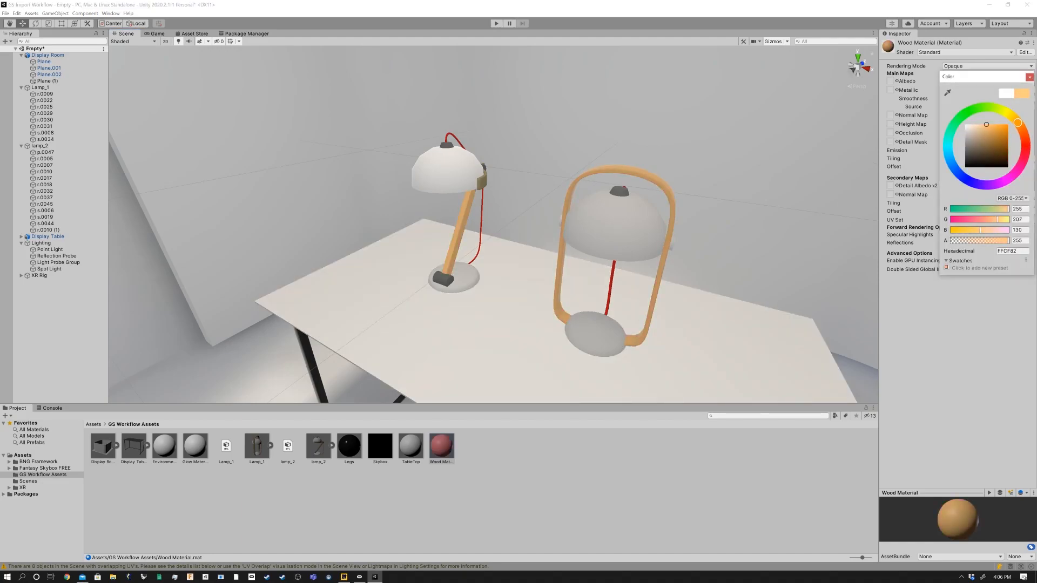
click(1012, 118)
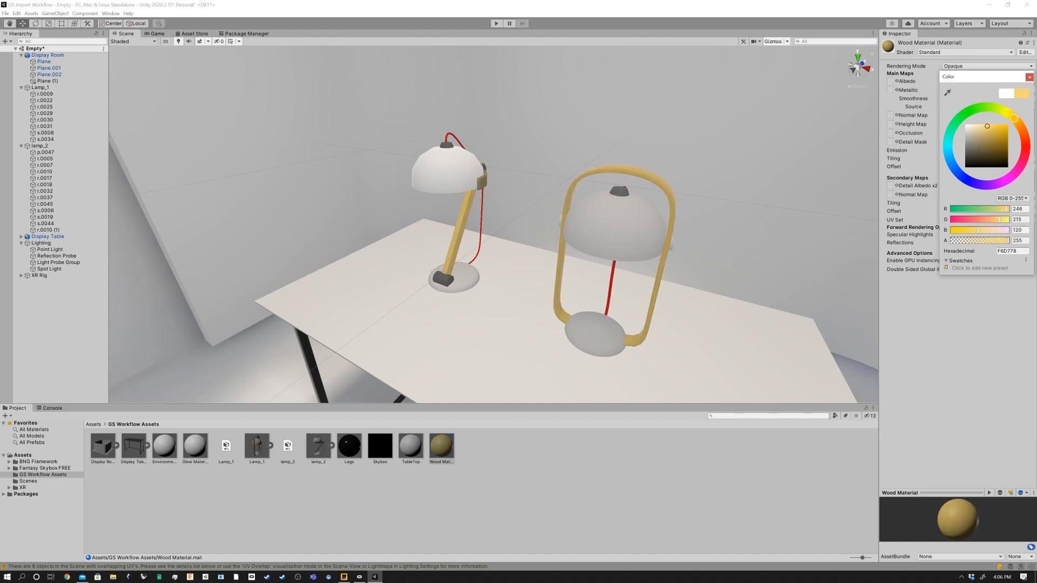
drag(1012, 118, 983, 133)
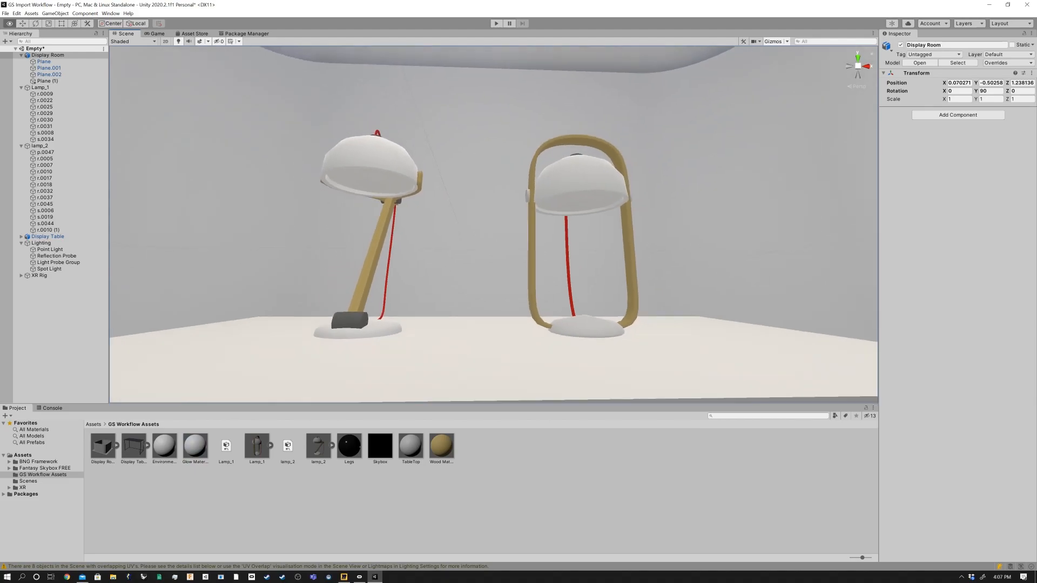
Enable white emission on the Glow Material, then select Lamp_1.
click(194, 444)
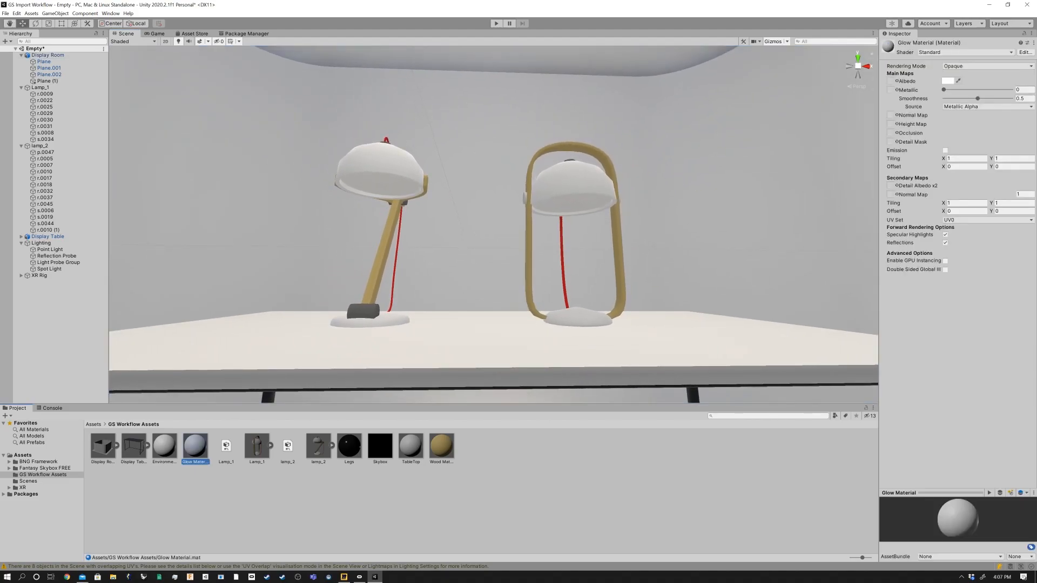
click(985, 65)
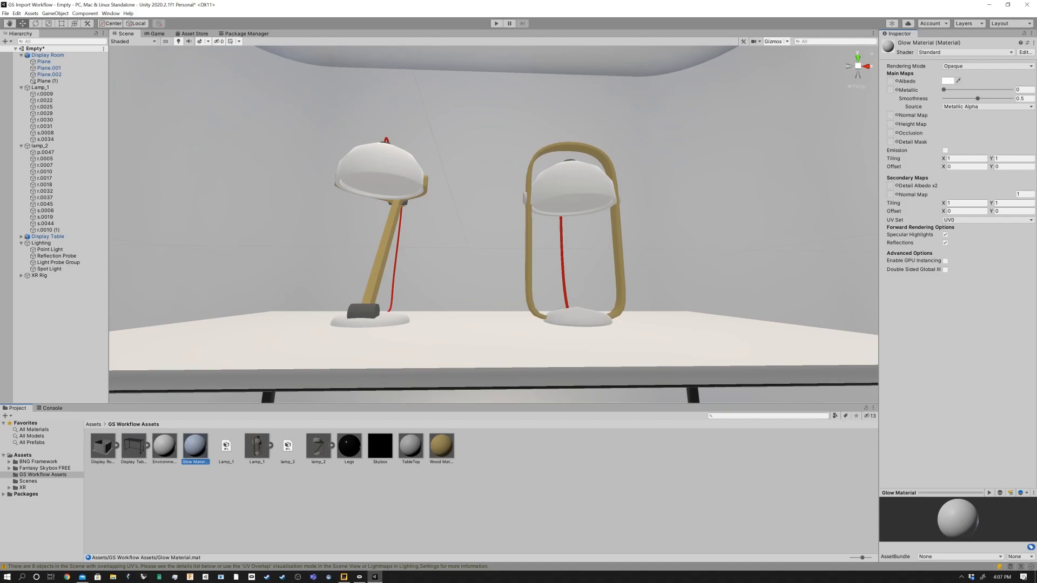
click(944, 149)
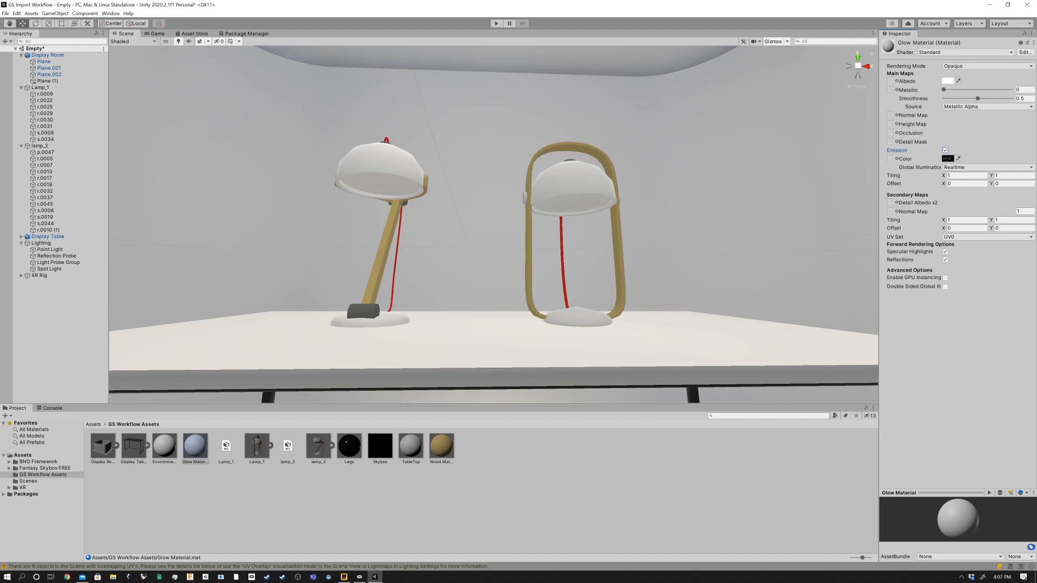
click(1011, 219)
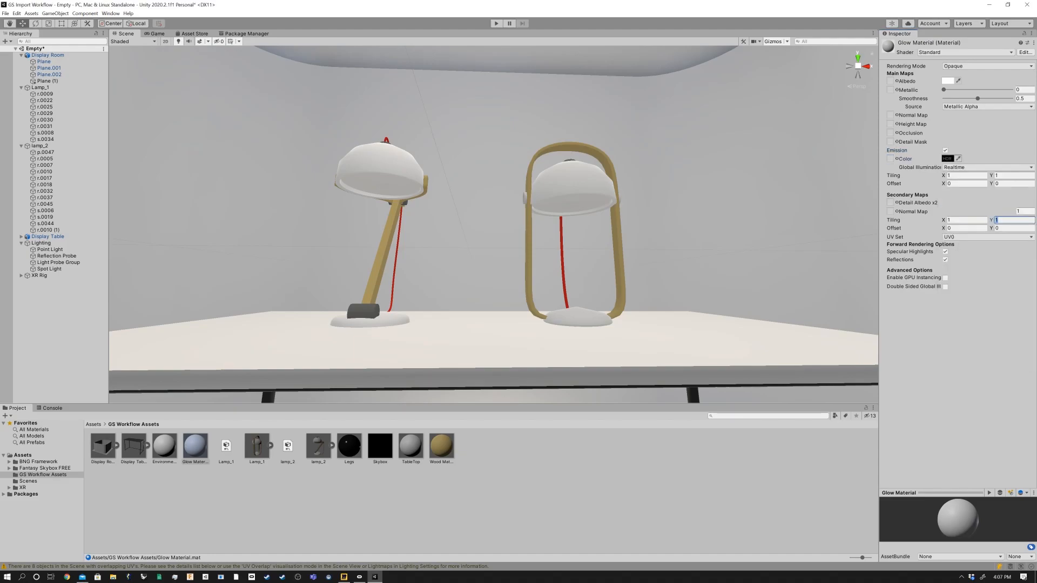
click(946, 159)
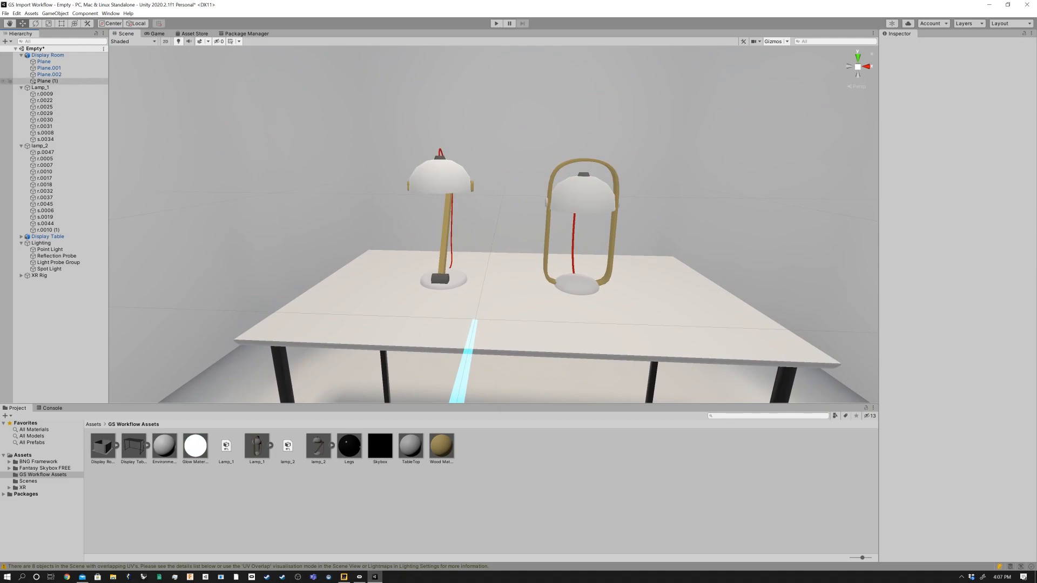
click(41, 88)
text(bo)
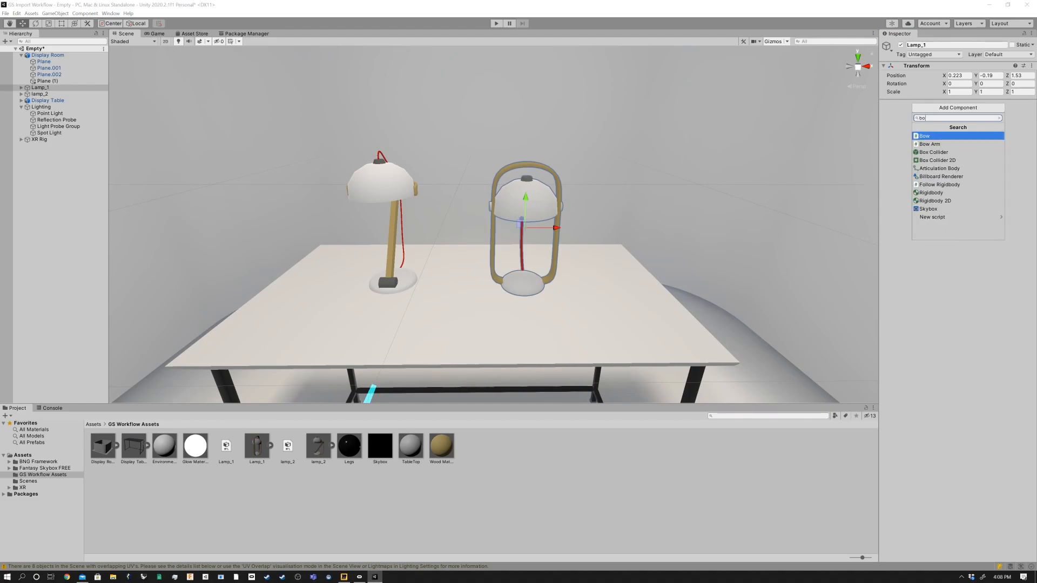
Add a Box Collider to Lamp_1 and adjust its centre and size to fit.
click(933, 152)
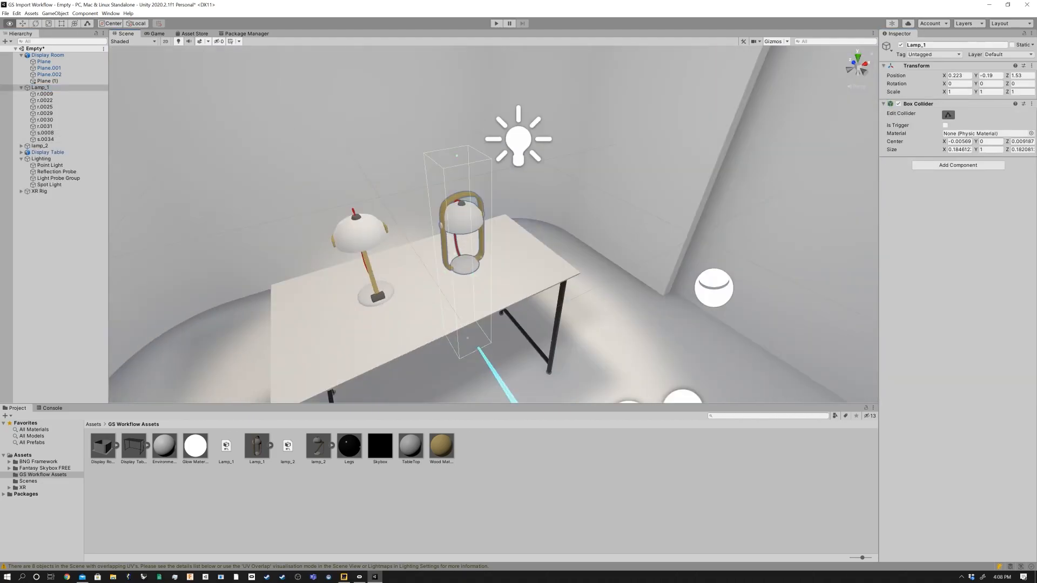
click(42, 146)
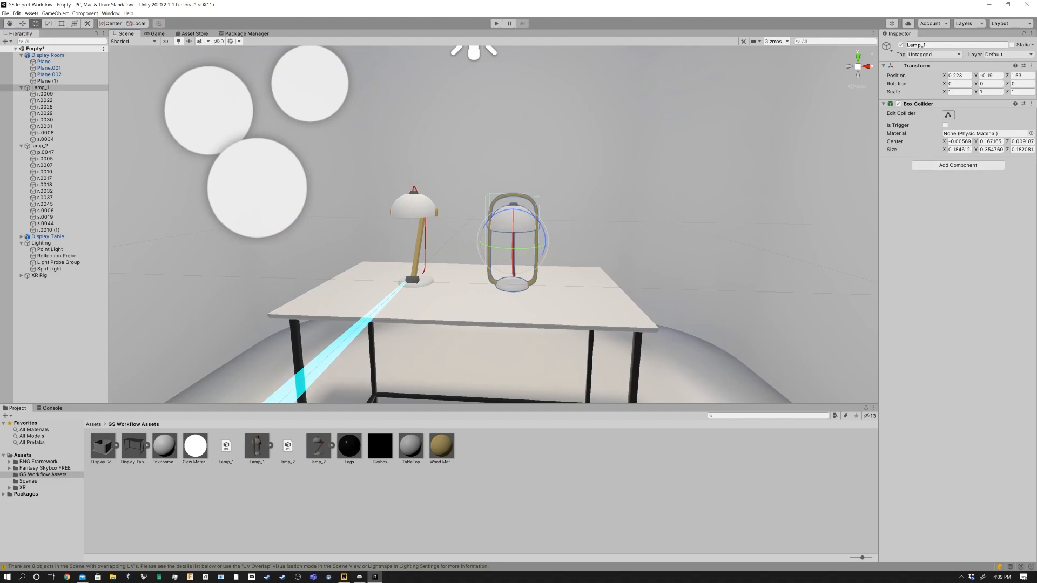
Add a Rigidbody to Lamp_1 and select both lamps together.
click(956, 165)
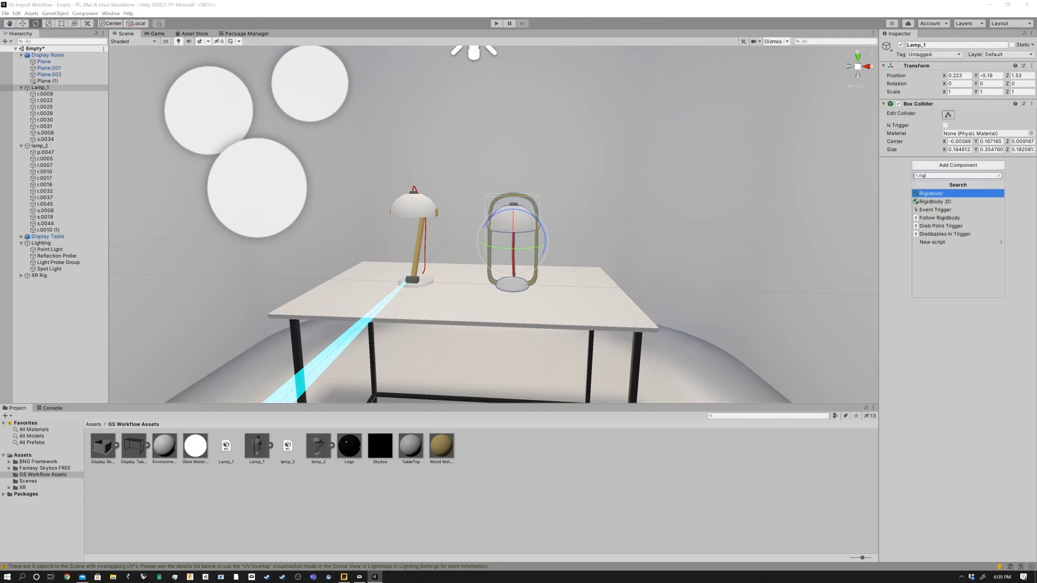
click(930, 193)
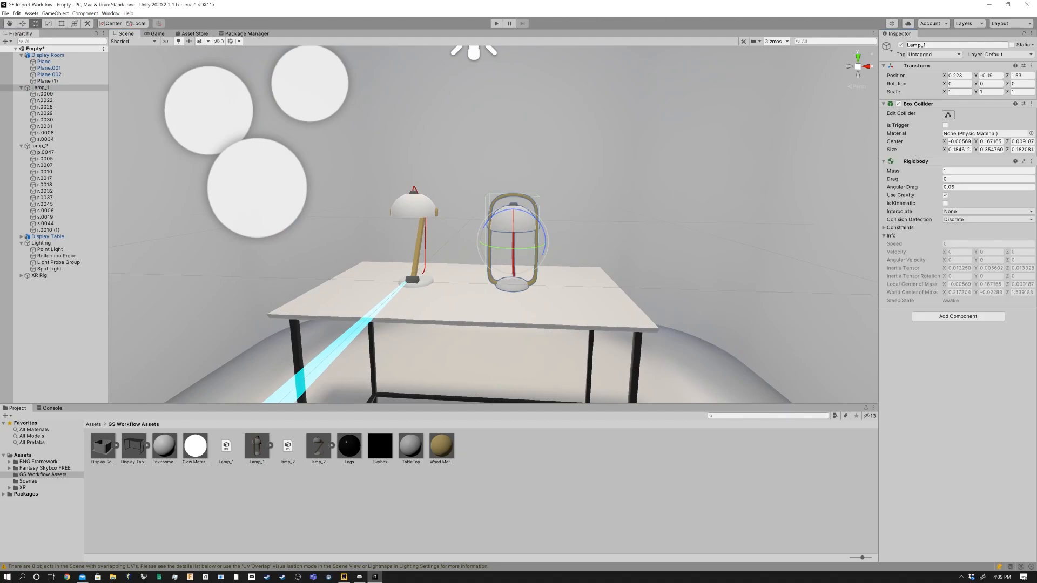
click(40, 145)
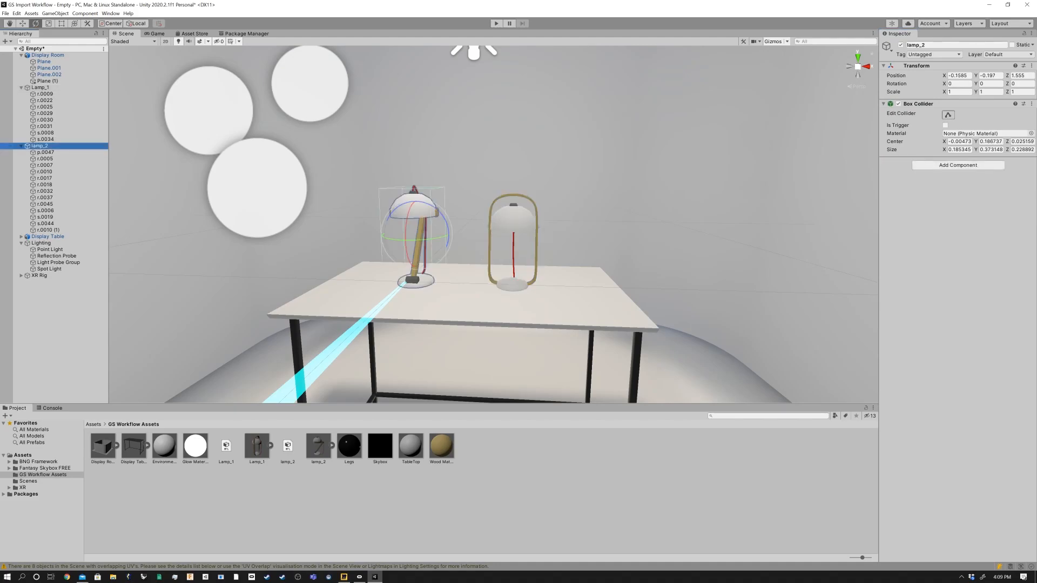
click(956, 165)
text(g)
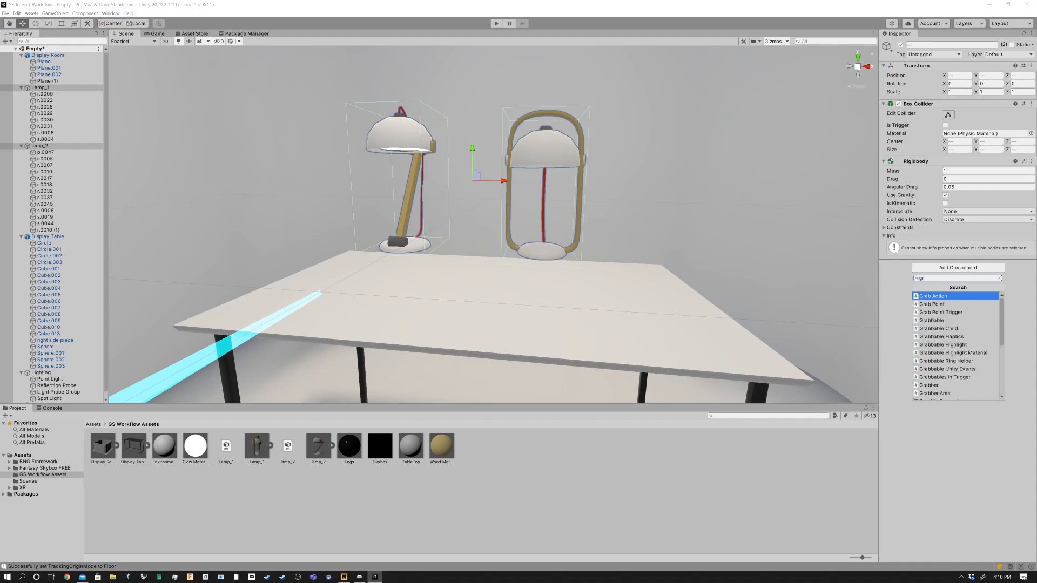
Add the Grabbable script to both lamps and run the scene in the Game view.
text(rabbable)
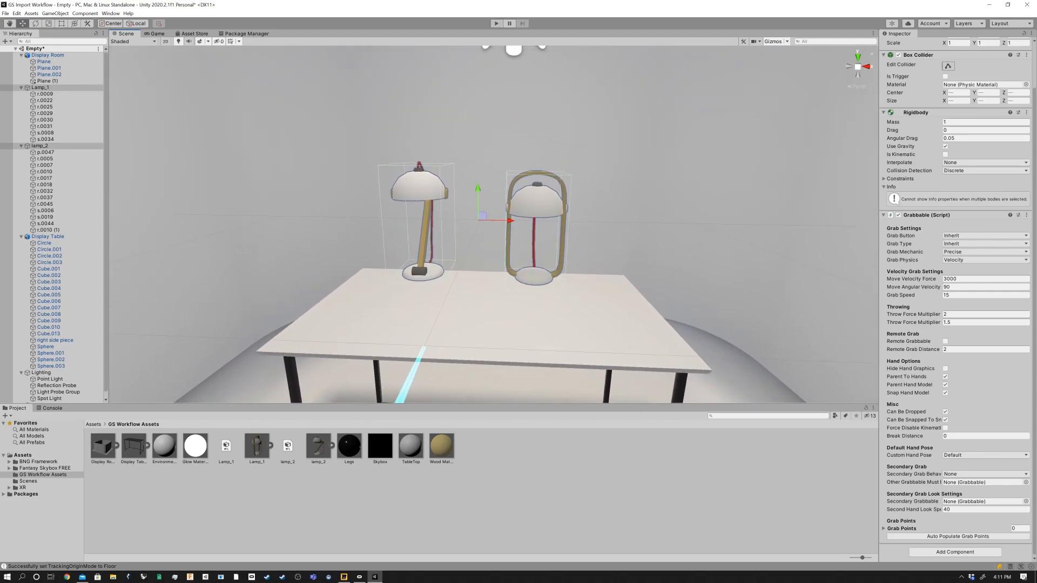
click(496, 24)
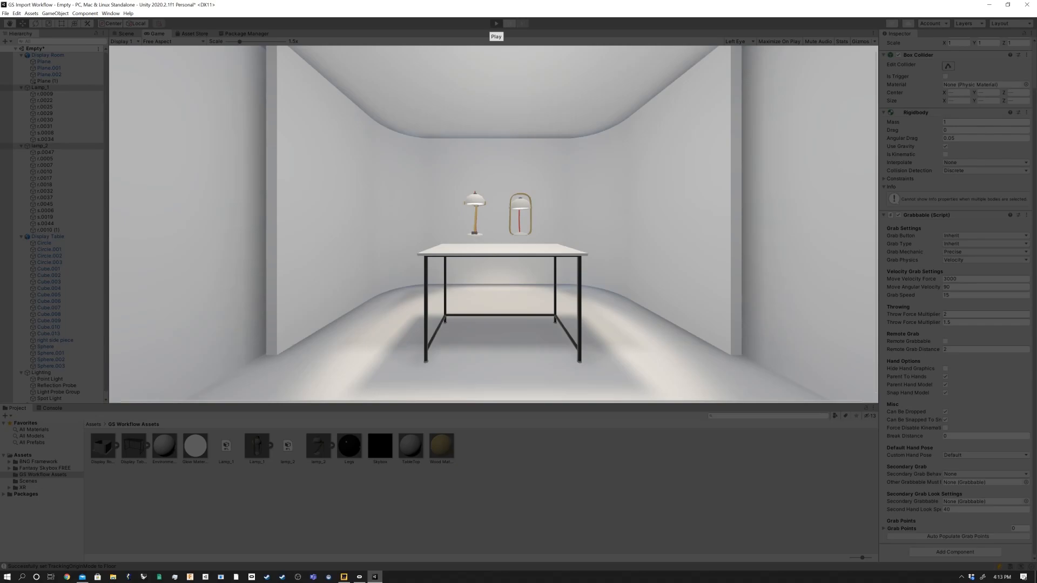
click(495, 23)
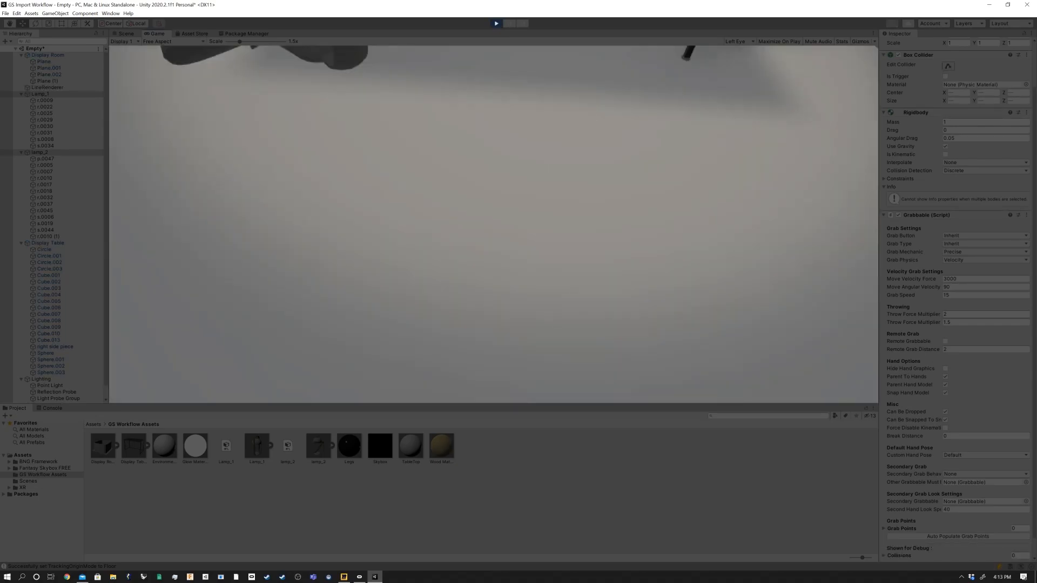